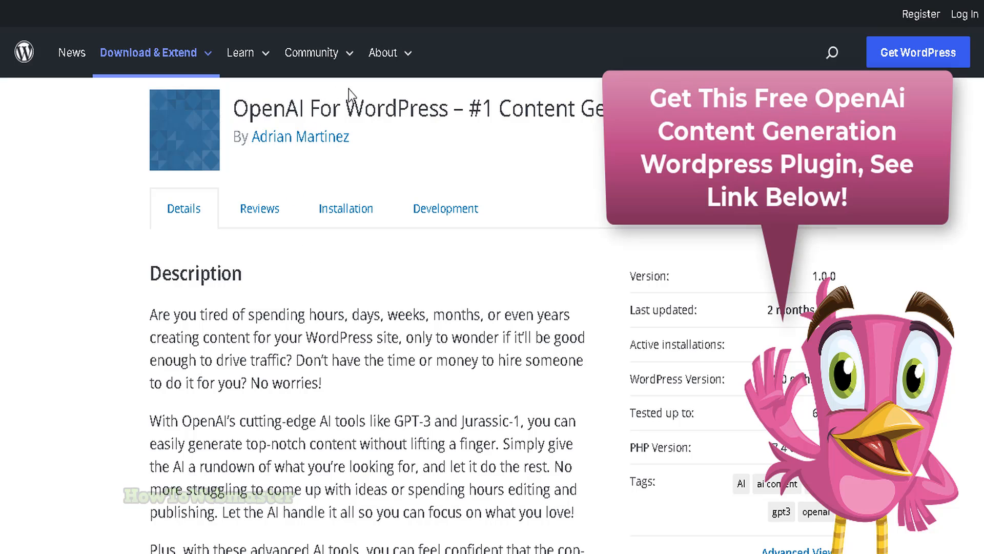
pyautogui.moveTo(260, 114)
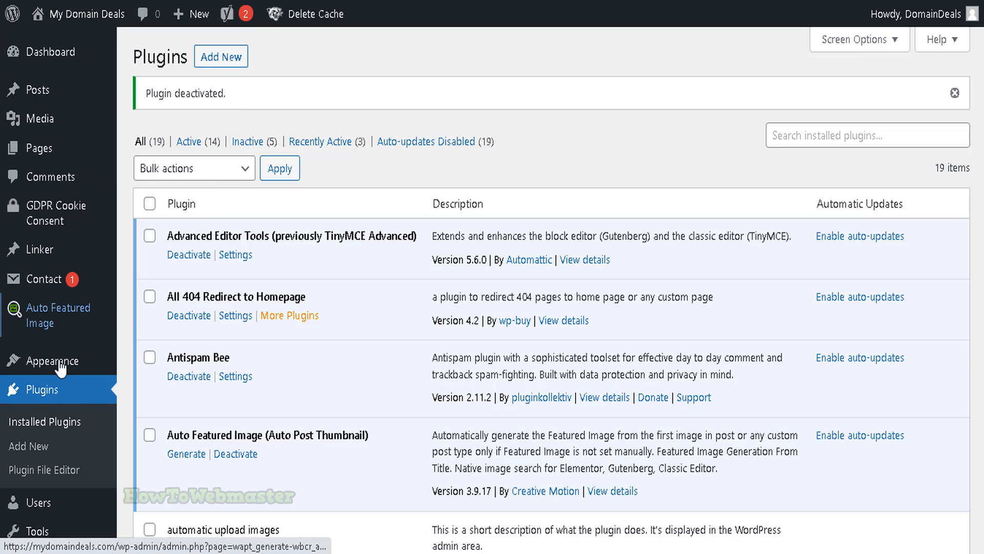
pyautogui.moveTo(47, 391)
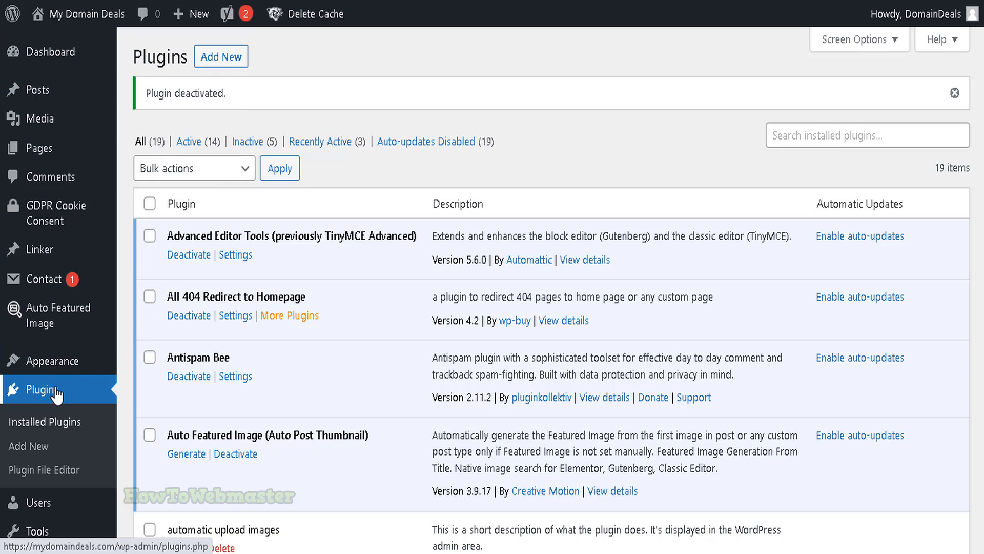
# Step: Install and activate OpenAI For WordPress from the Add New plugins page
pyautogui.click(30, 446)
pyautogui.write('openai for wordpress')
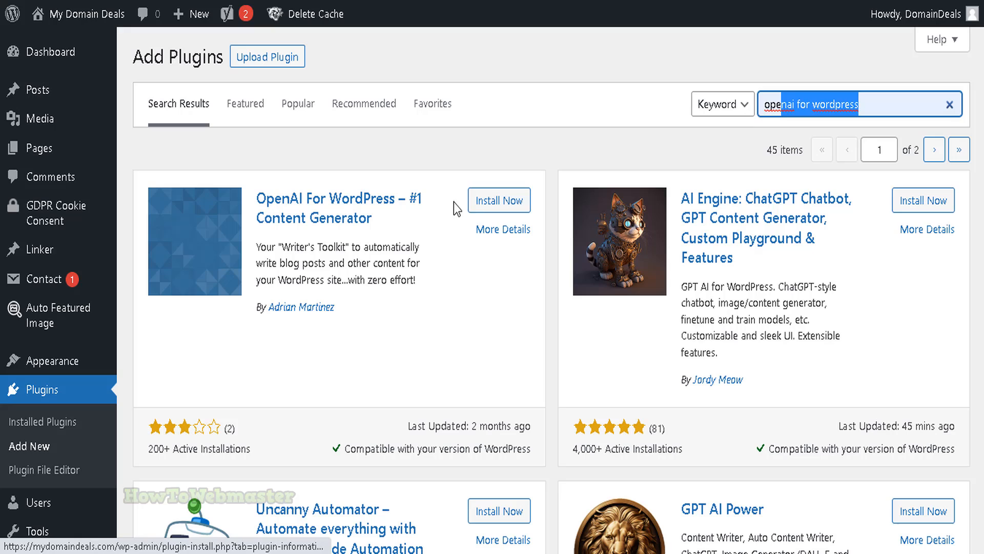
pyautogui.click(499, 200)
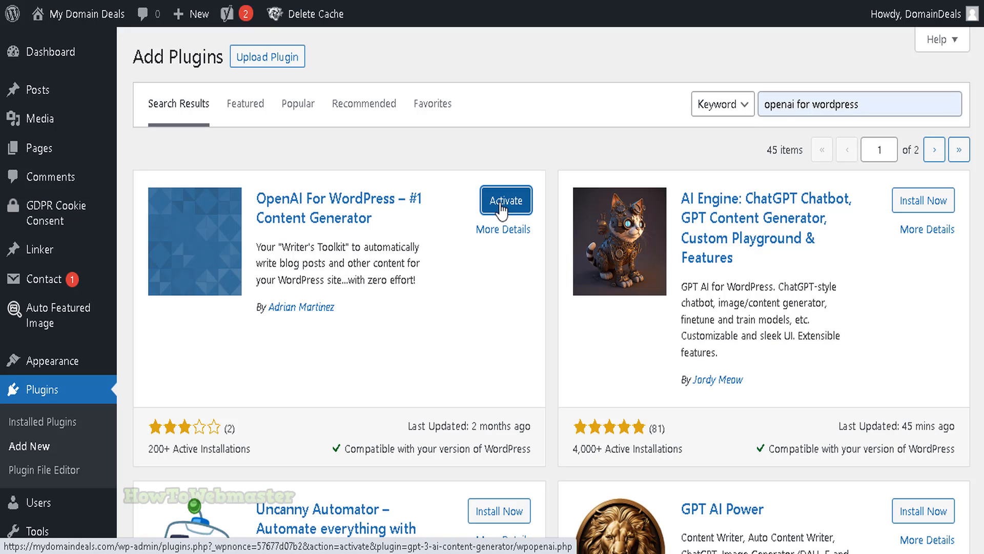
pyautogui.click(505, 200)
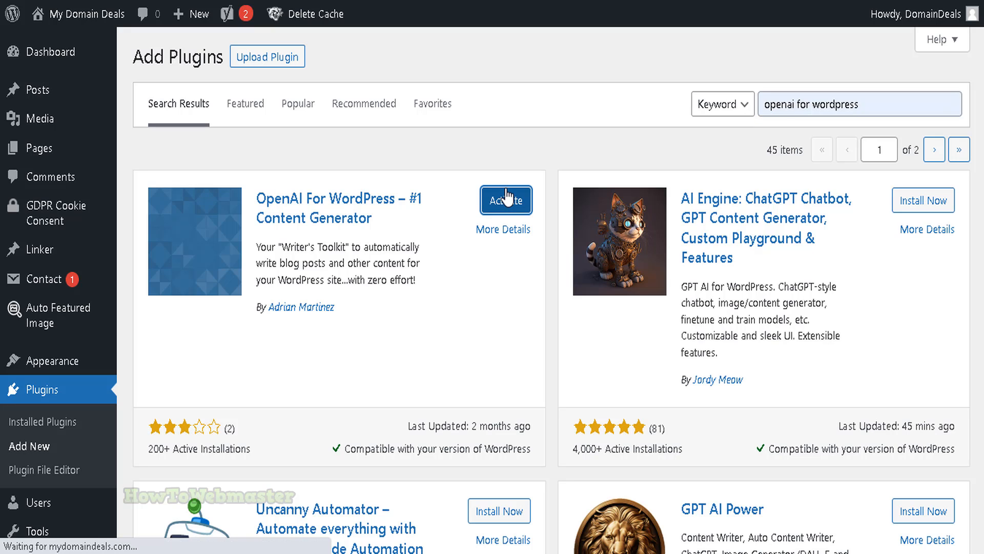
pyautogui.click(505, 200)
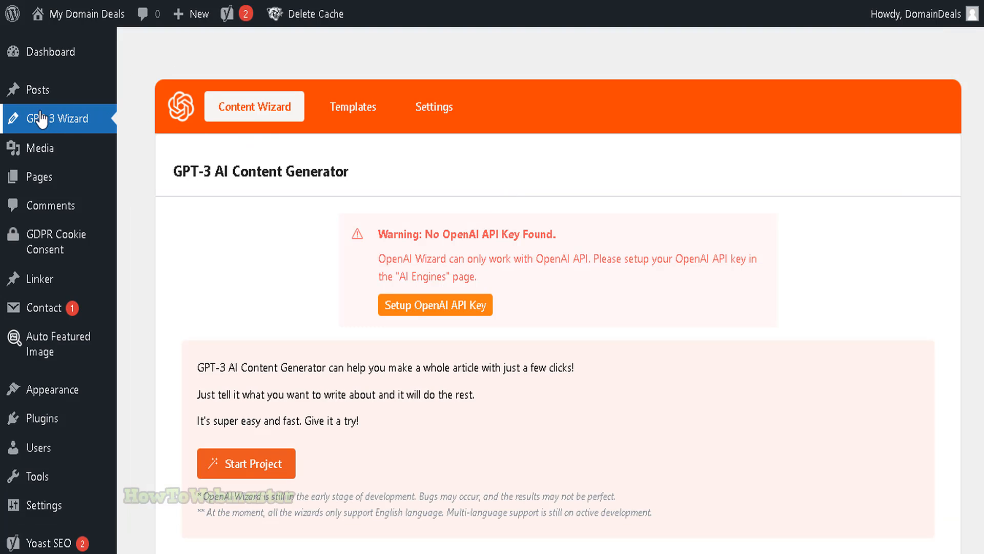
pyautogui.moveTo(412, 296)
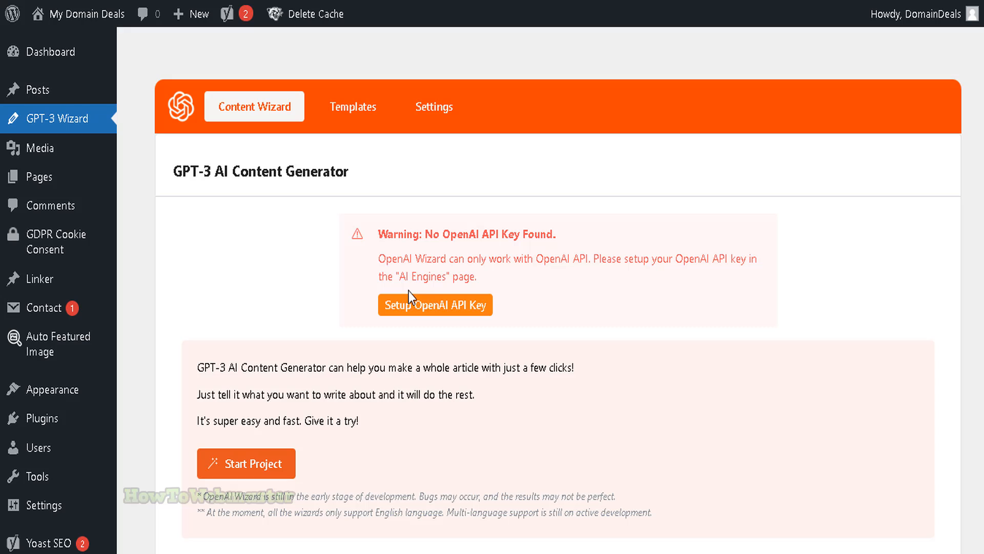
pyautogui.moveTo(454, 311)
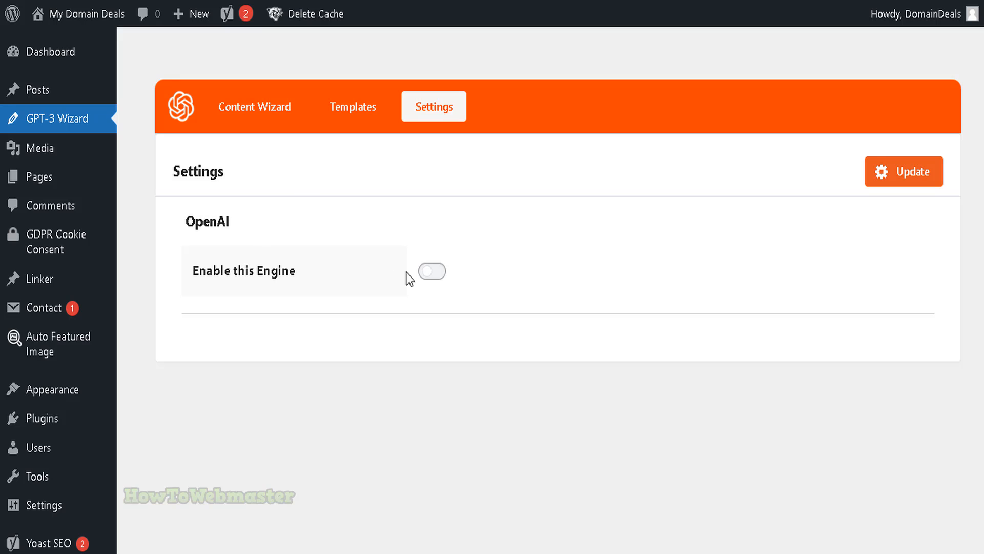
# Step: Enable the OpenAI engine, store the API key in the database, and save the settings
pyautogui.click(433, 271)
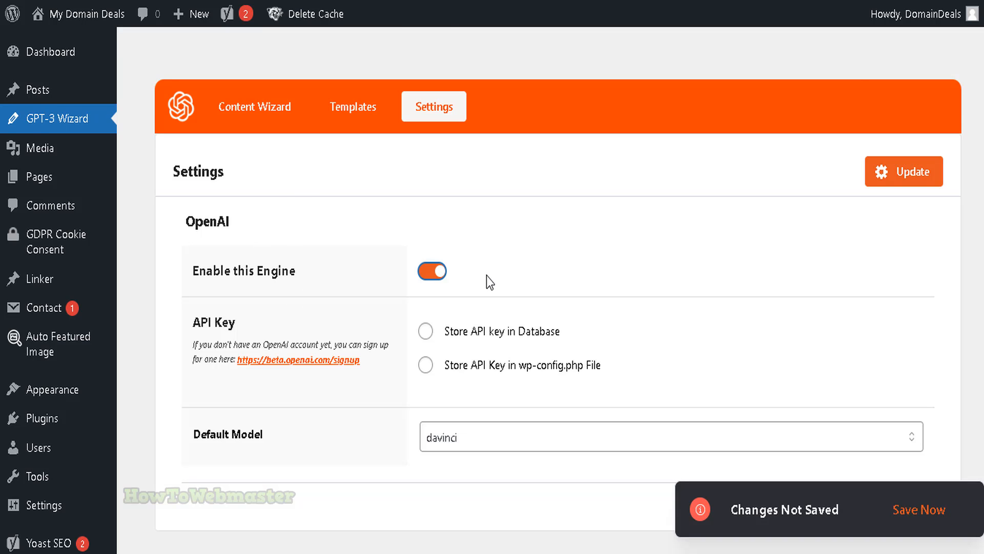
pyautogui.scroll(-3)
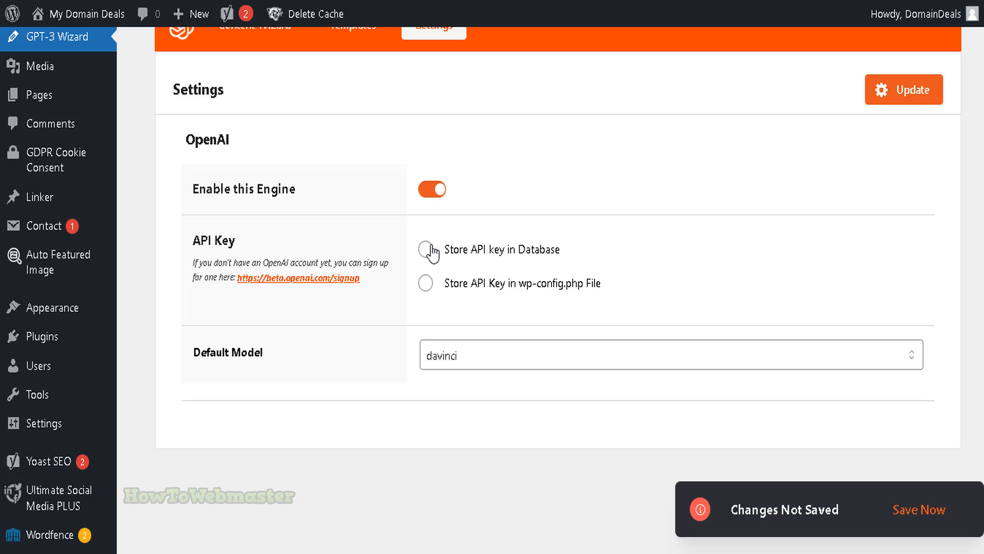
pyautogui.click(425, 249)
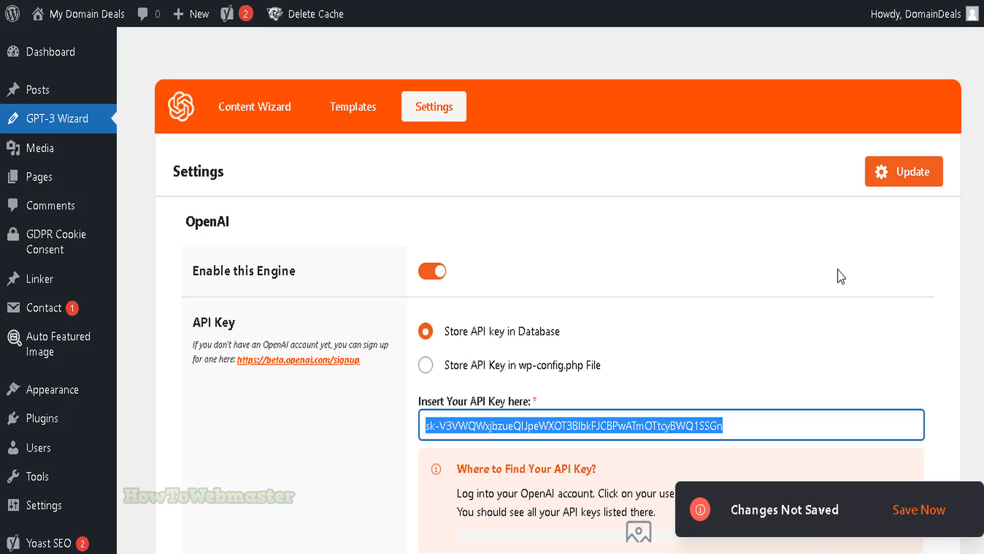
pyautogui.click(922, 508)
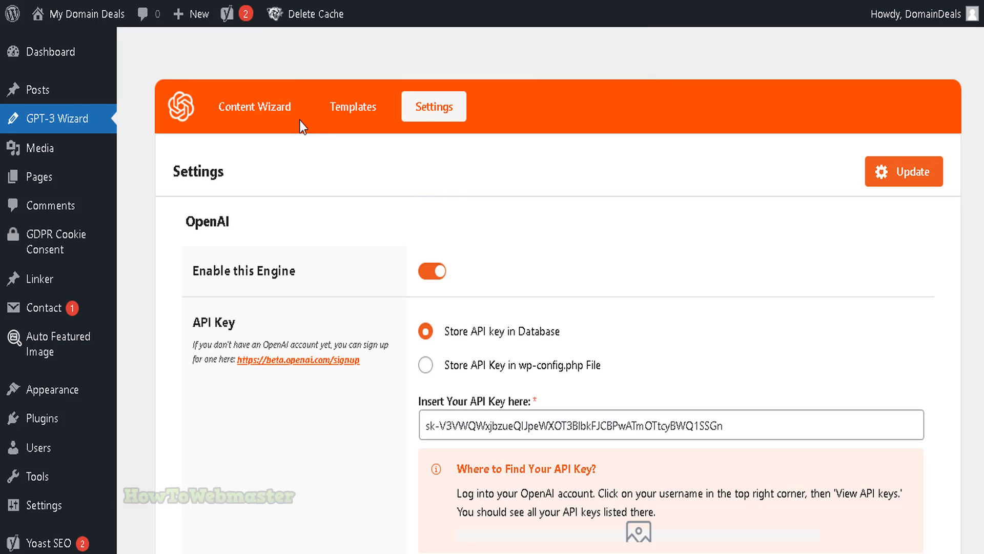
# Step: Start a new Content Wizard project with the topic 'What is the best way' and request titles
pyautogui.click(255, 107)
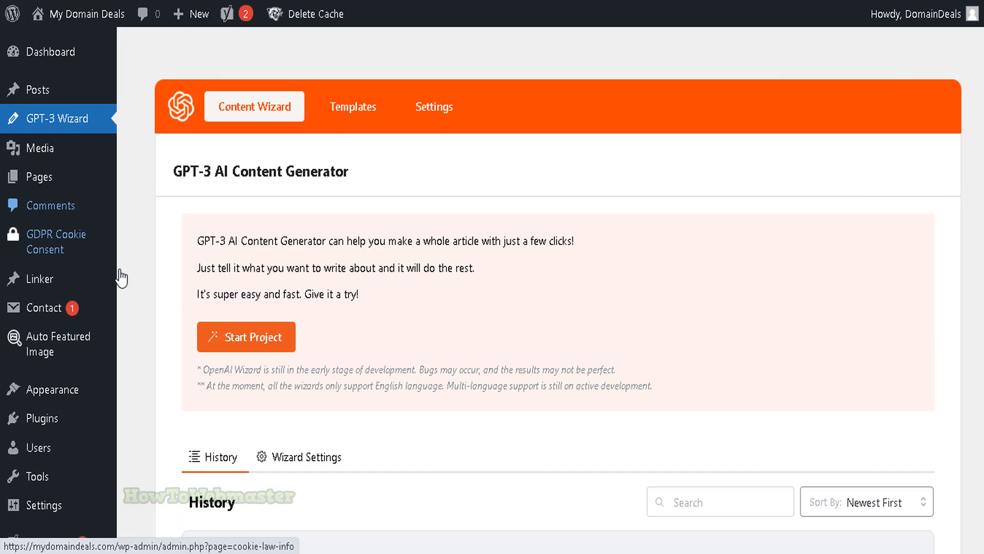
pyautogui.click(246, 336)
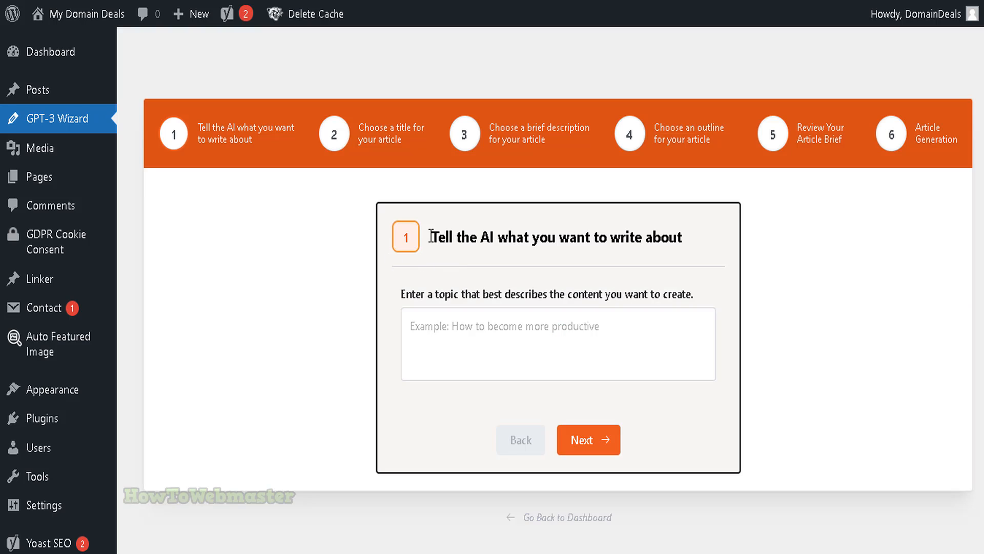
pyautogui.moveTo(439, 237); pyautogui.dragTo(682, 237)
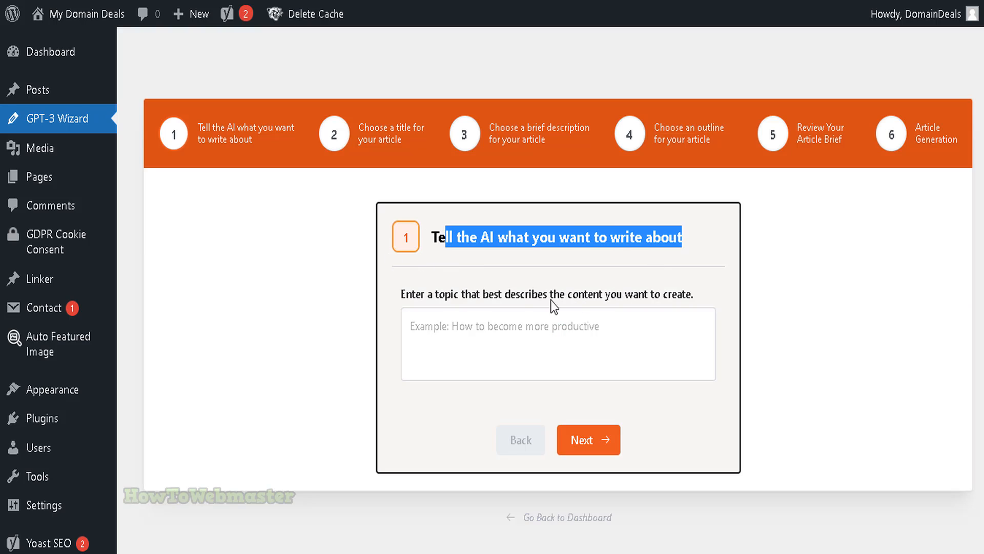
pyautogui.write('What is the best way')
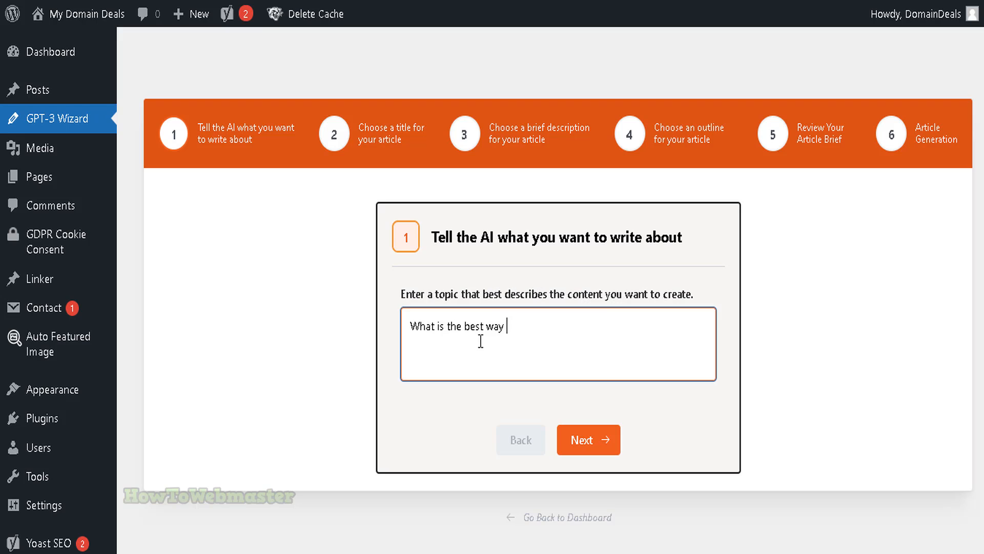
pyautogui.click(589, 440)
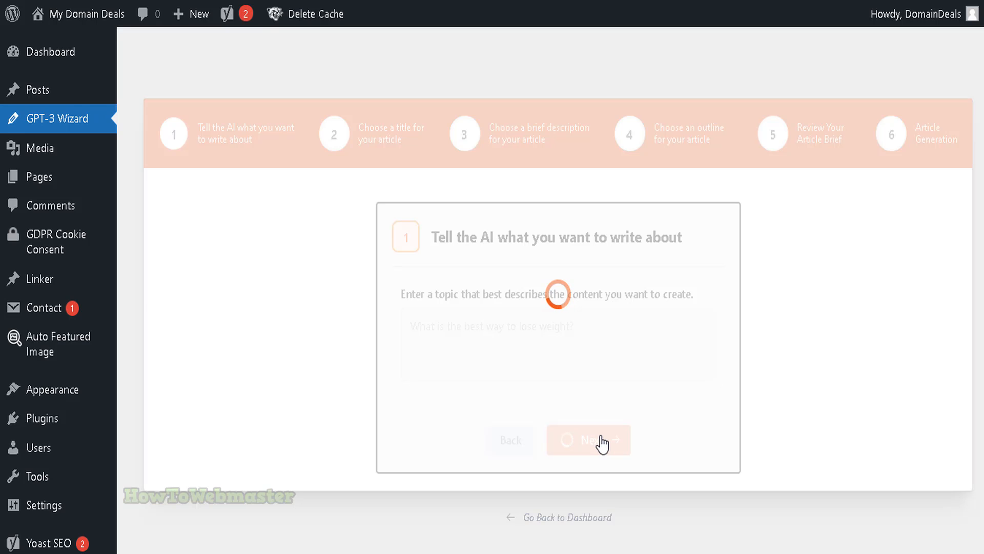
pyautogui.click(588, 440)
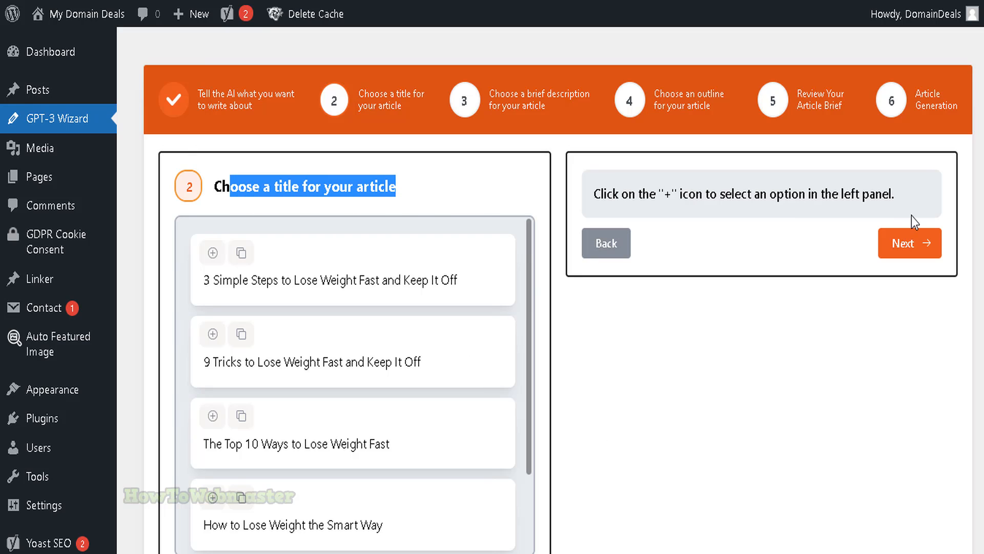
# Step: Select the title 'The Simple, Scientific Way to Lose Weight' and continue to descriptions
pyautogui.scroll(-3)
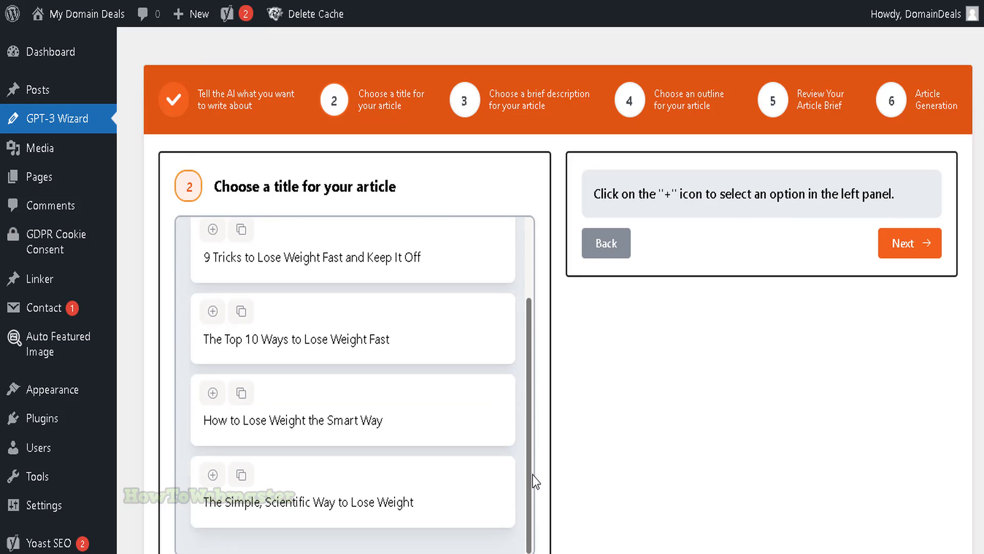
pyautogui.doubleClick(303, 187)
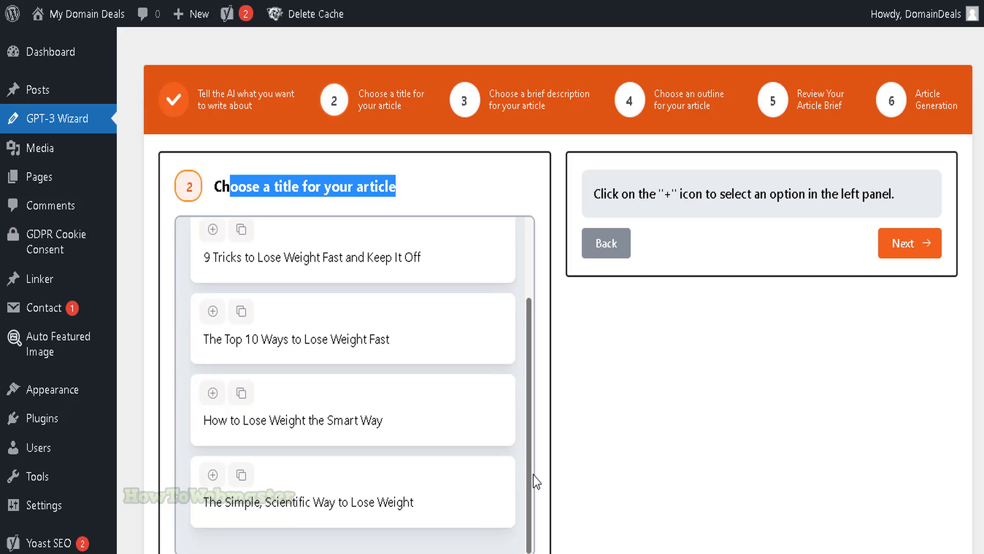
pyautogui.moveTo(212, 474)
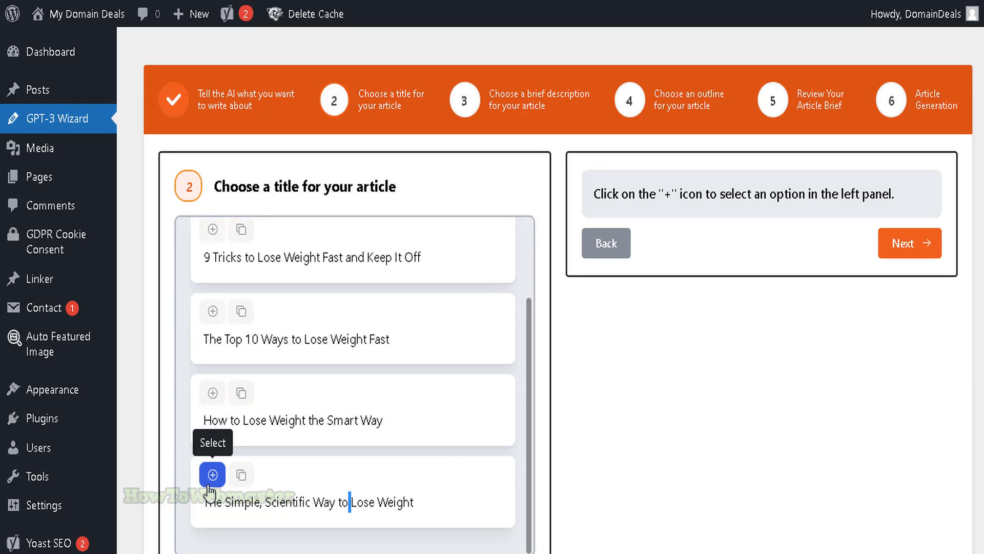
pyautogui.click(212, 475)
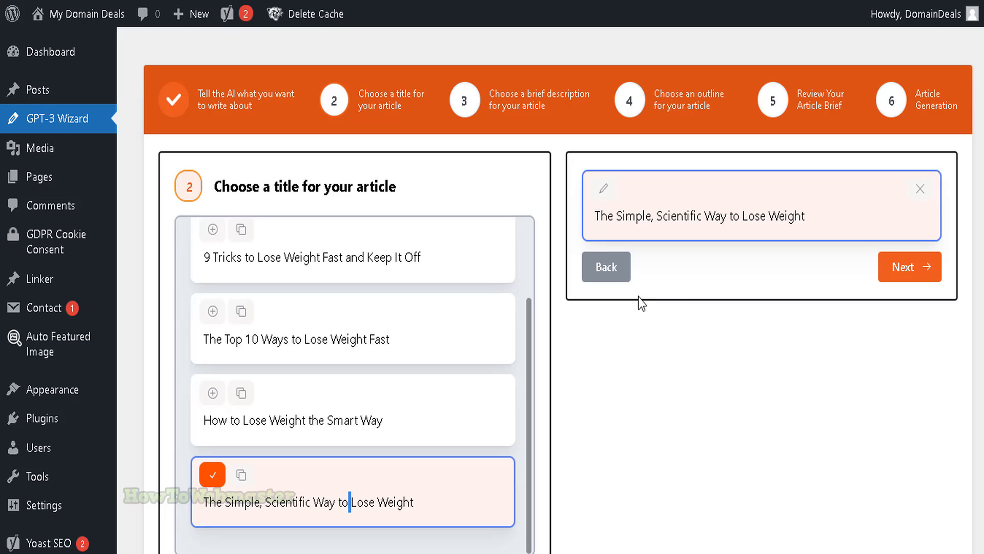
pyautogui.moveTo(862, 271)
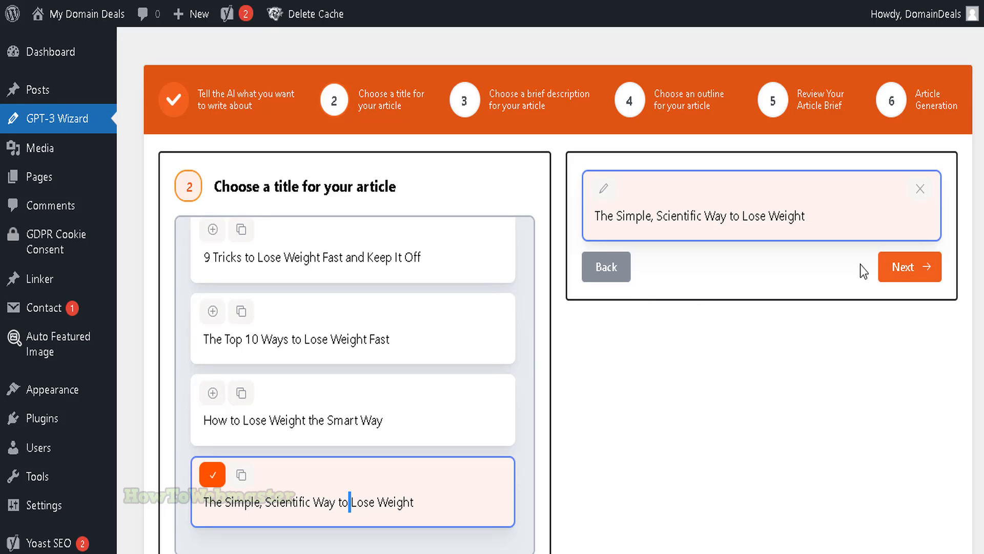
pyautogui.click(910, 267)
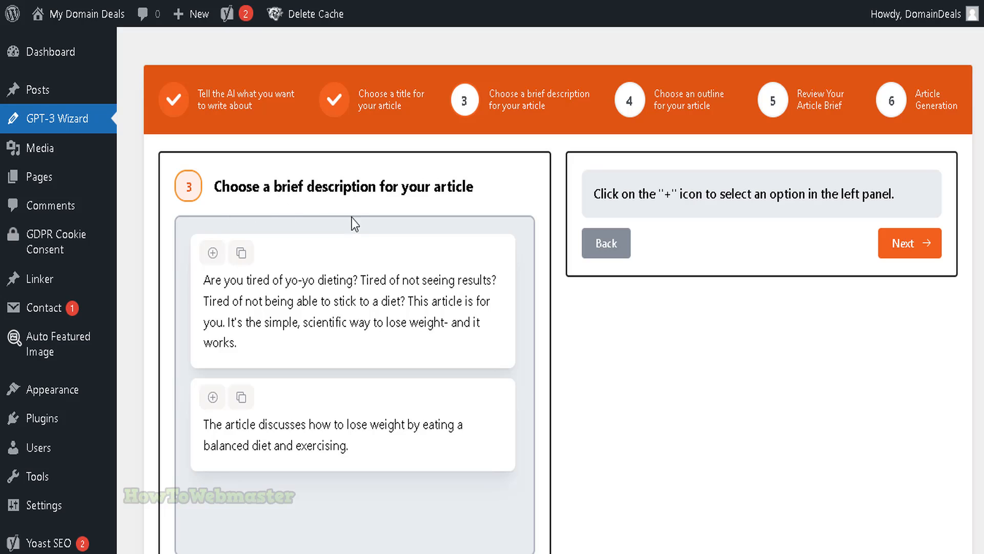
# Step: Choose the yo-yo dieting description and the five-point weight-loss outline, then review the brief
pyautogui.click(213, 253)
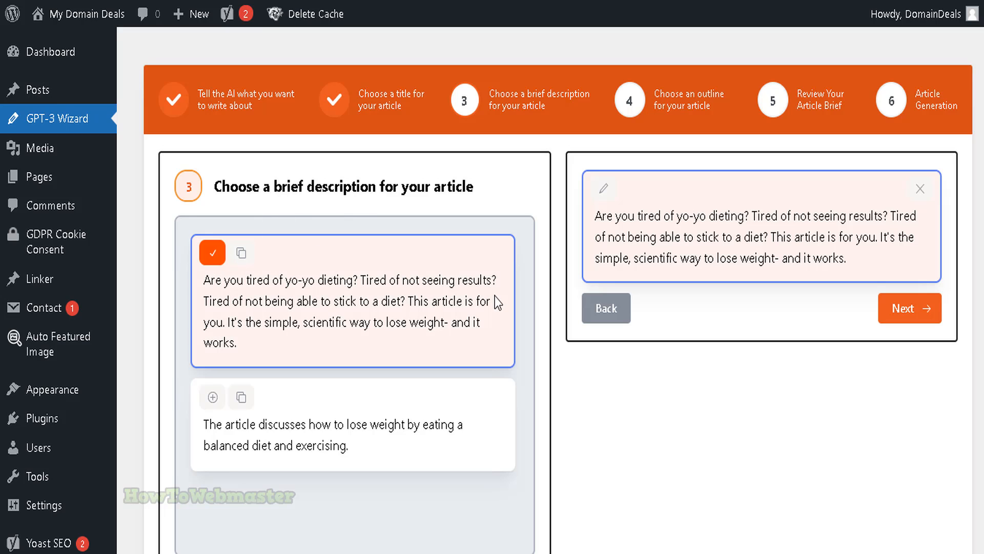
pyautogui.click(910, 308)
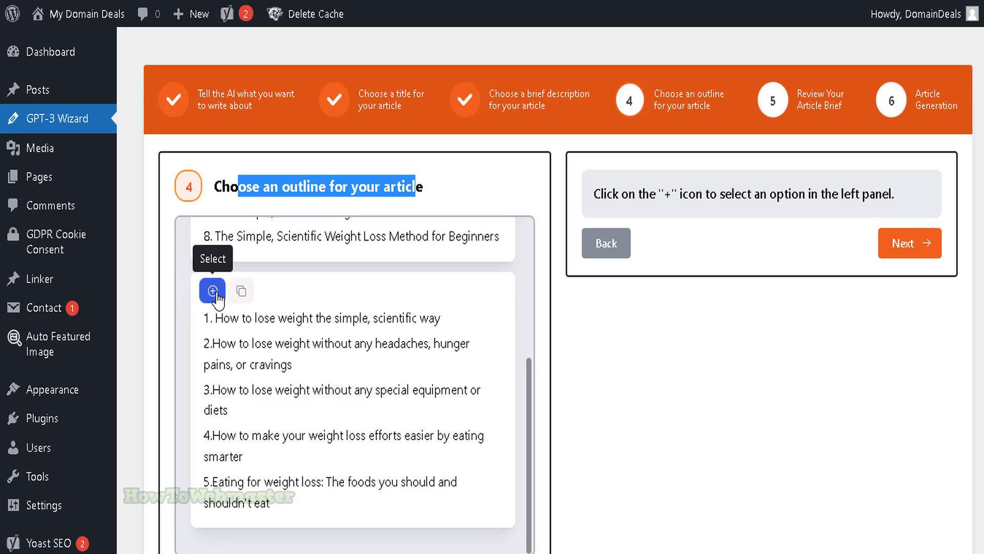
pyautogui.click(211, 290)
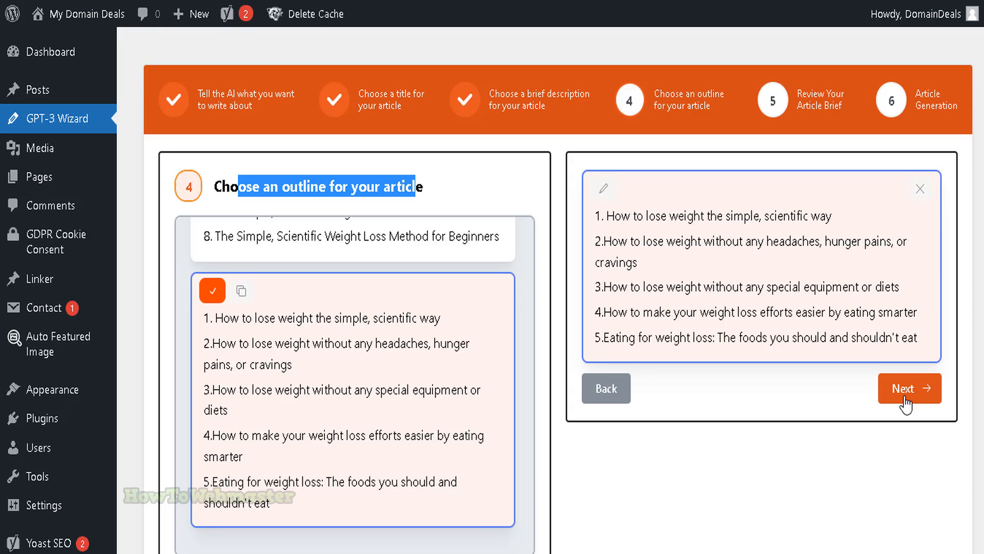
pyautogui.click(907, 388)
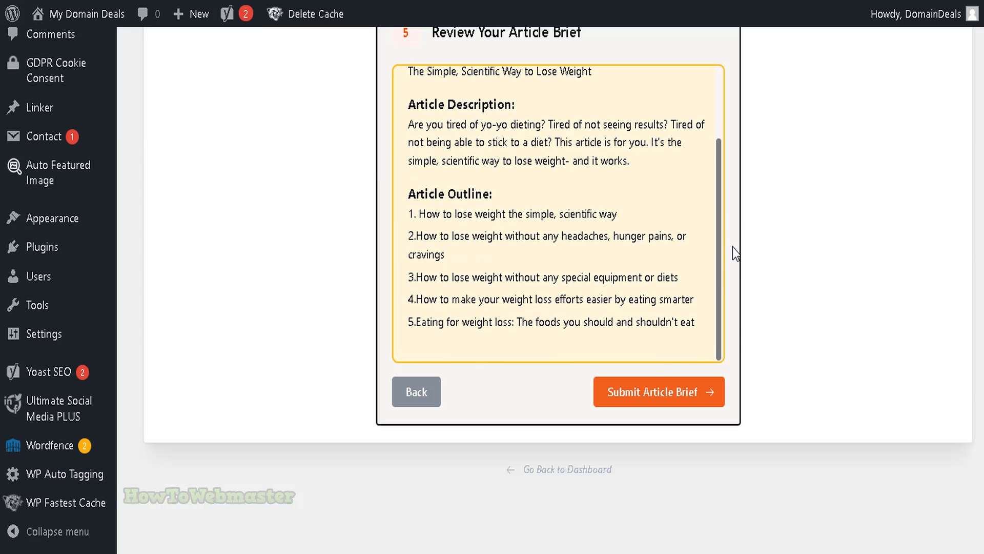
# Step: Submit the article brief and scroll through the generated title, introduction and outline
pyautogui.click(659, 392)
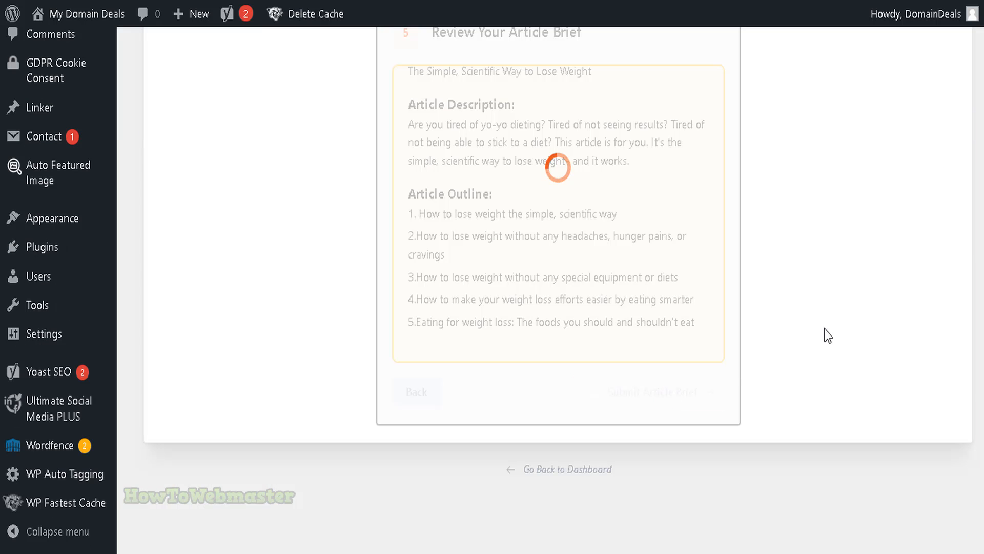
pyautogui.click(651, 392)
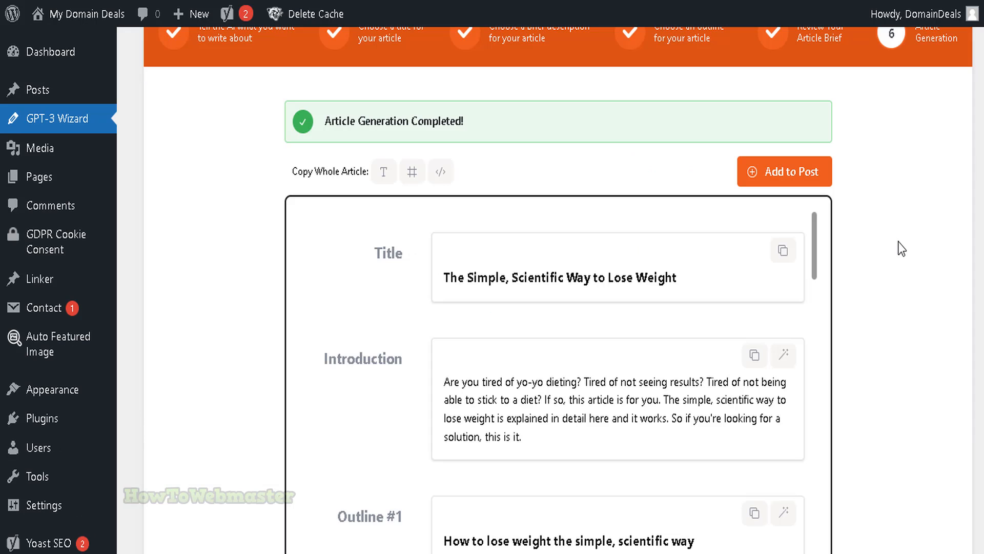
pyautogui.scroll(-3)
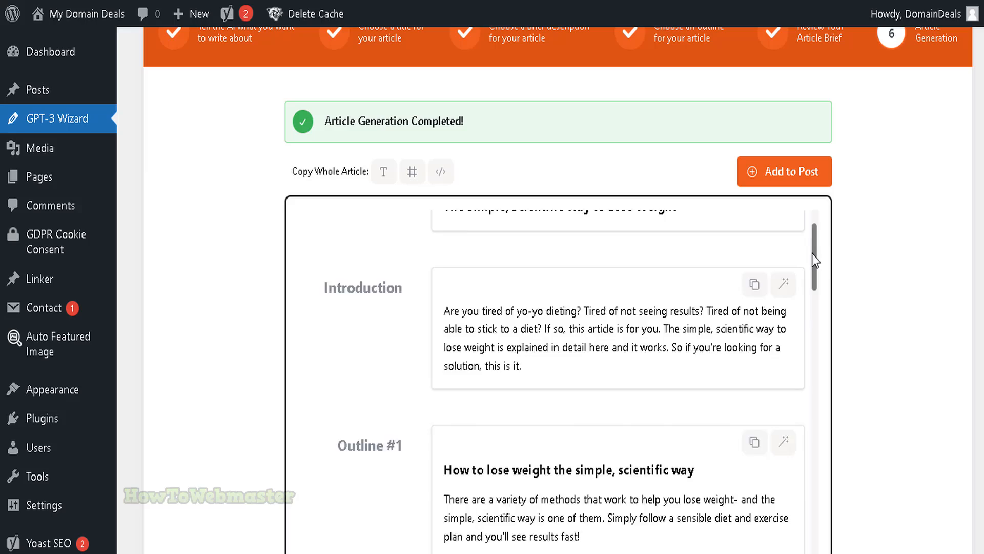
pyautogui.scroll(-3)
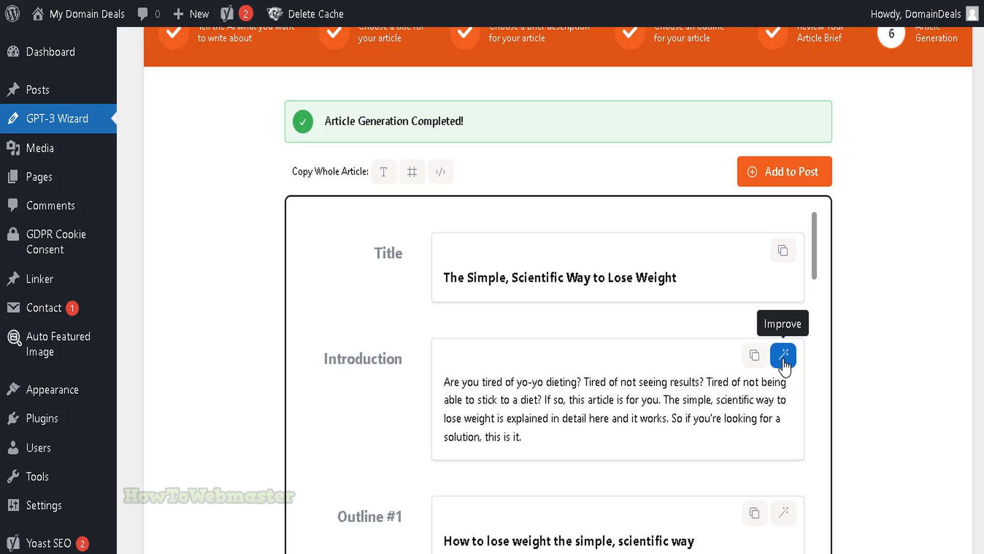
# Step: Manually edit the introduction text from its Improve panel, adding the text 'sadasdsa'
pyautogui.click(782, 355)
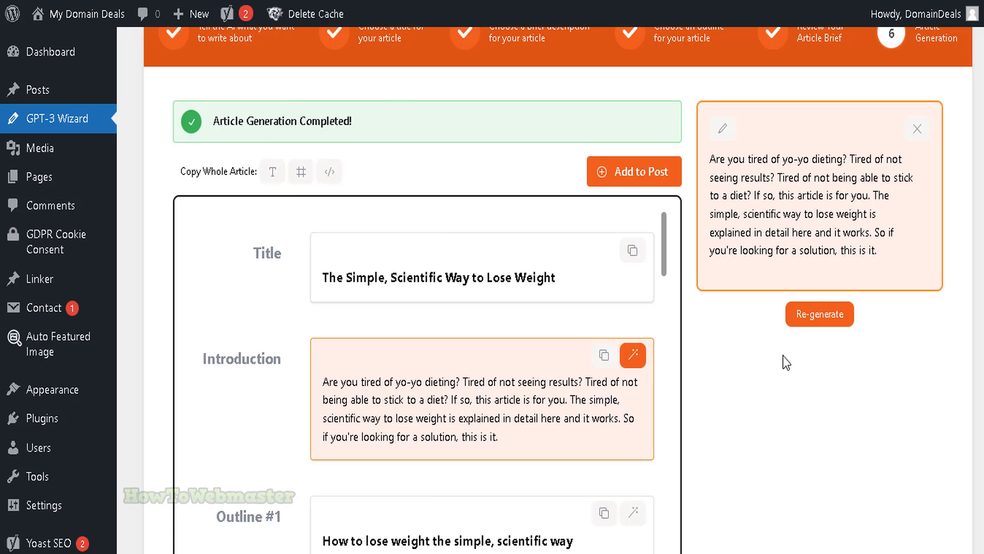
pyautogui.moveTo(722, 130)
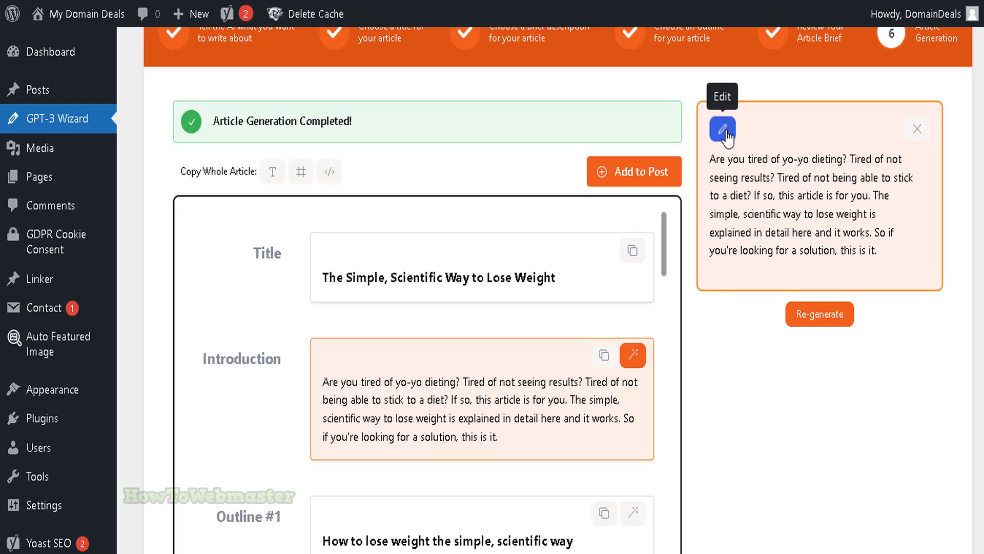
pyautogui.click(722, 129)
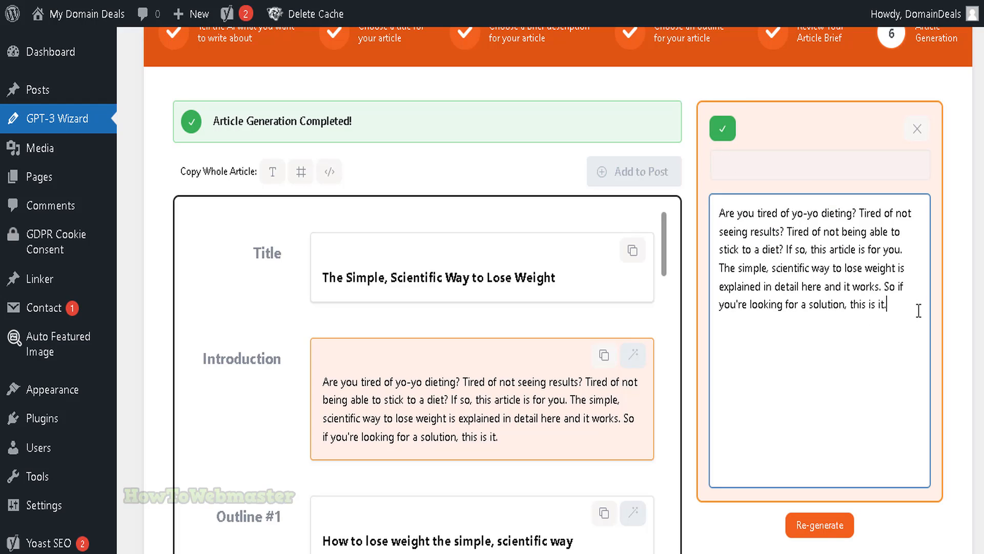
pyautogui.write('sadasdsa')
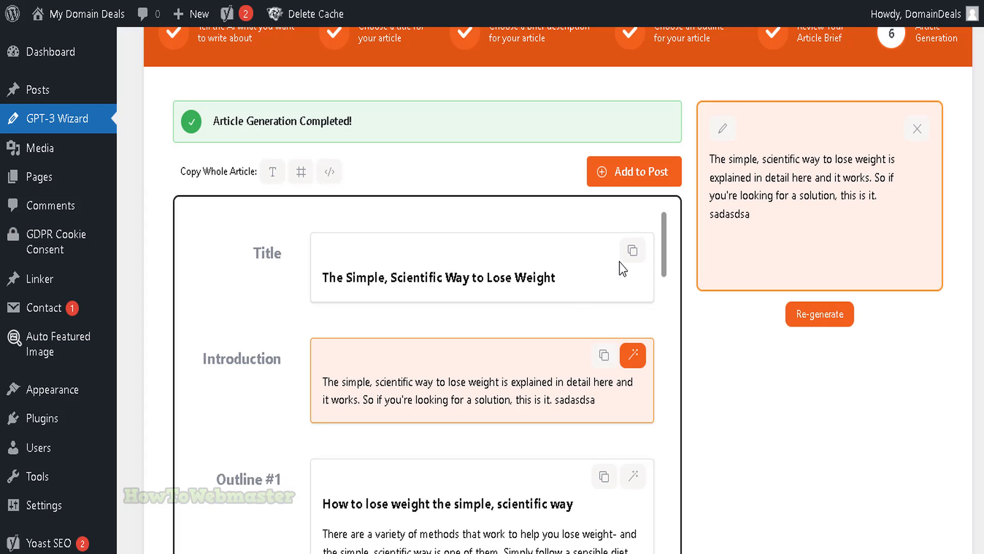
pyautogui.moveTo(632, 176)
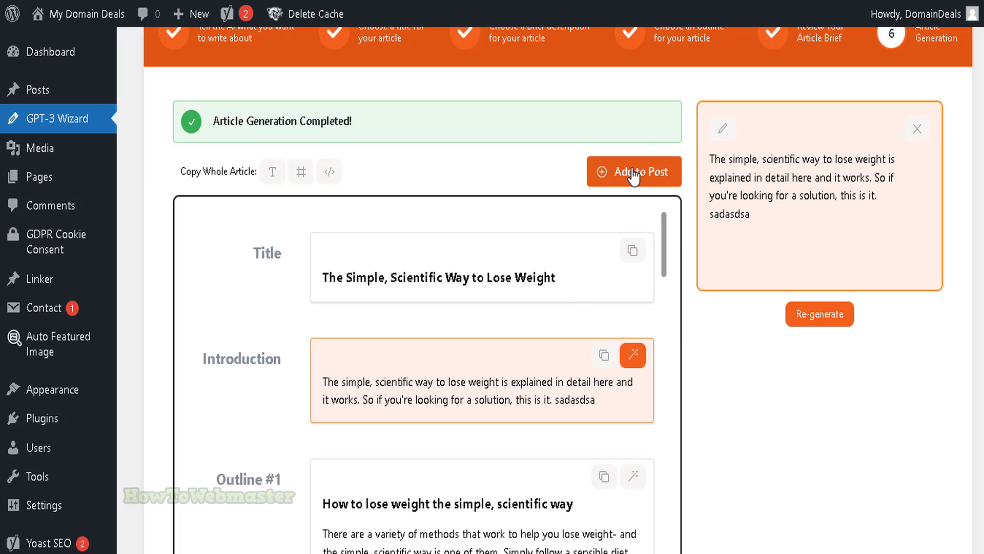
# Step: Add the article to a post, open it in the block editor, and preview it
pyautogui.click(635, 171)
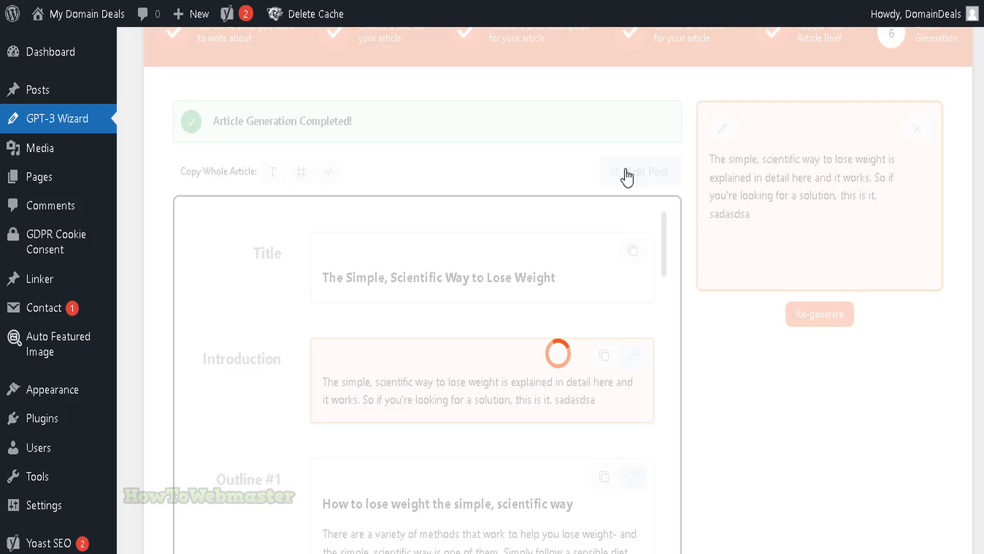
pyautogui.click(641, 171)
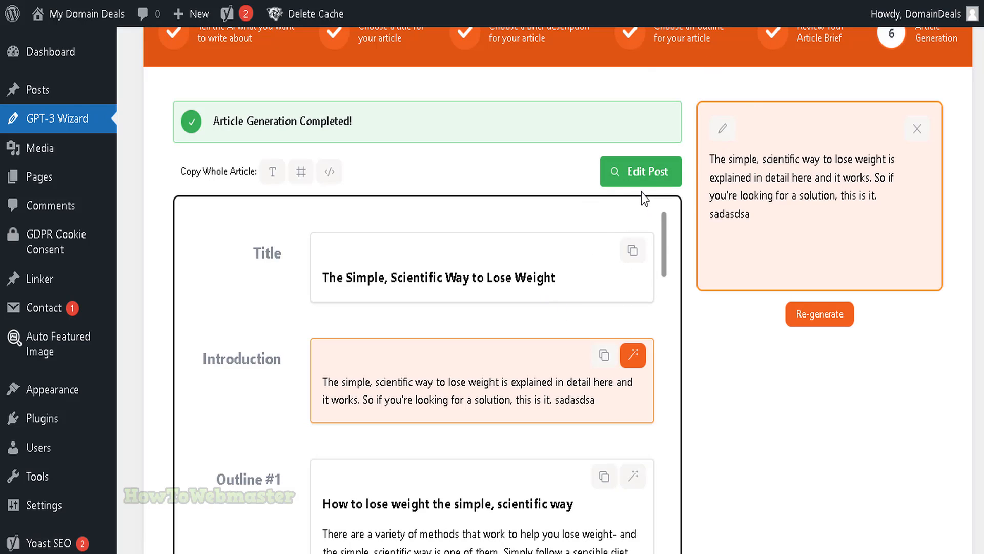
pyautogui.click(641, 171)
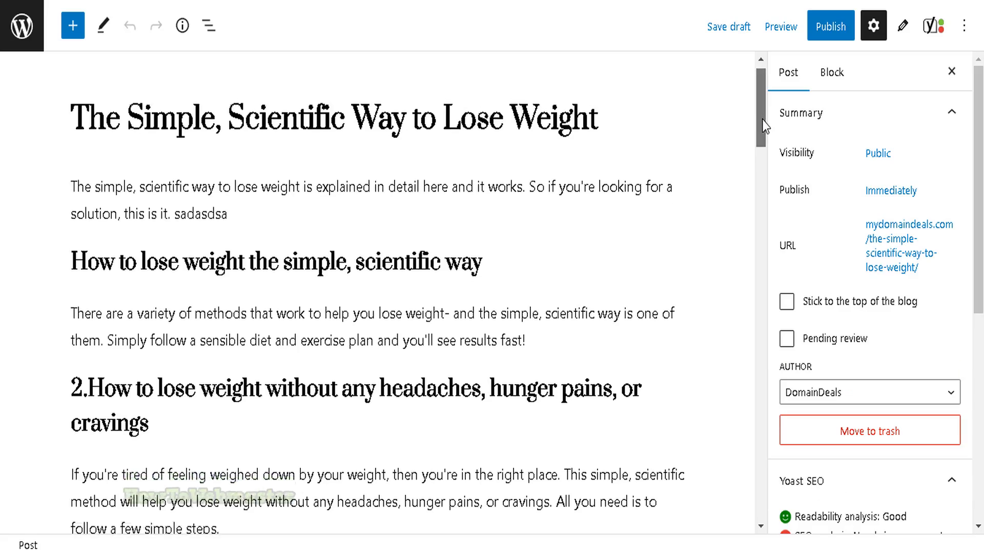
pyautogui.scroll(-3)
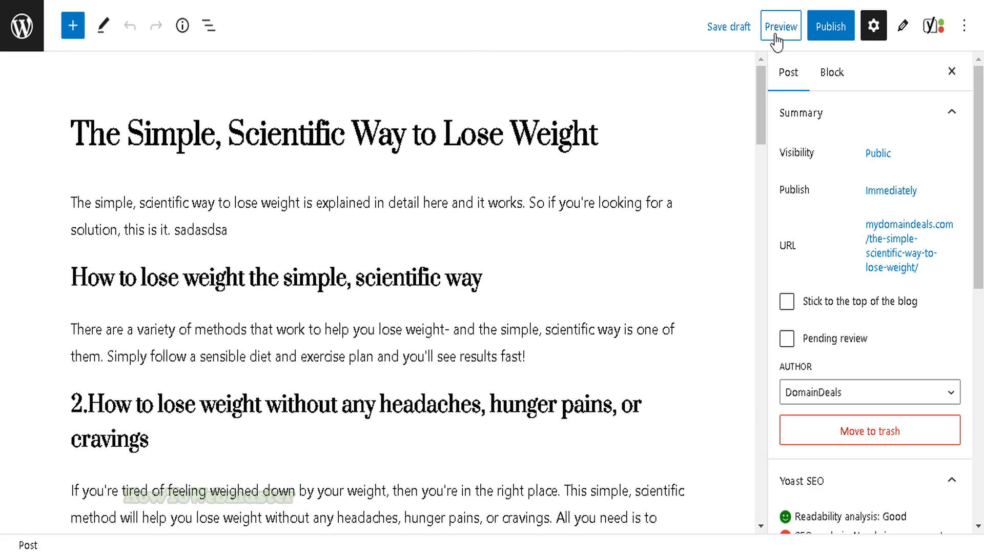
pyautogui.click(781, 26)
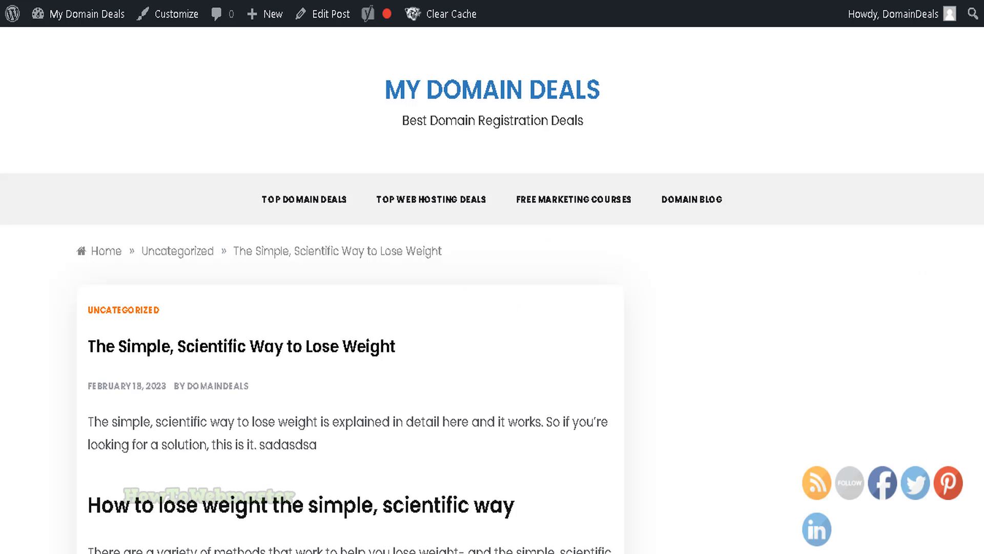
pyautogui.scroll(-3)
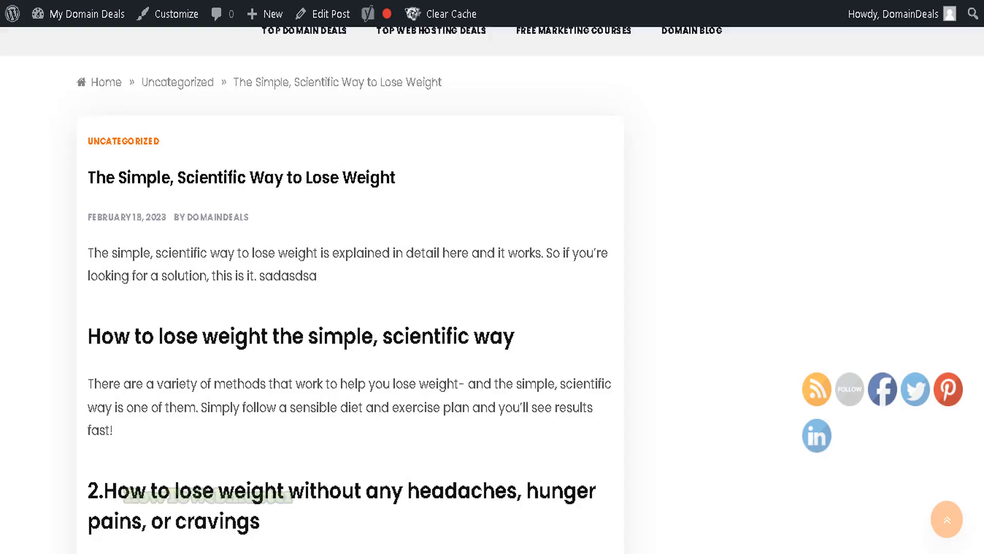
pyautogui.scroll(-3)
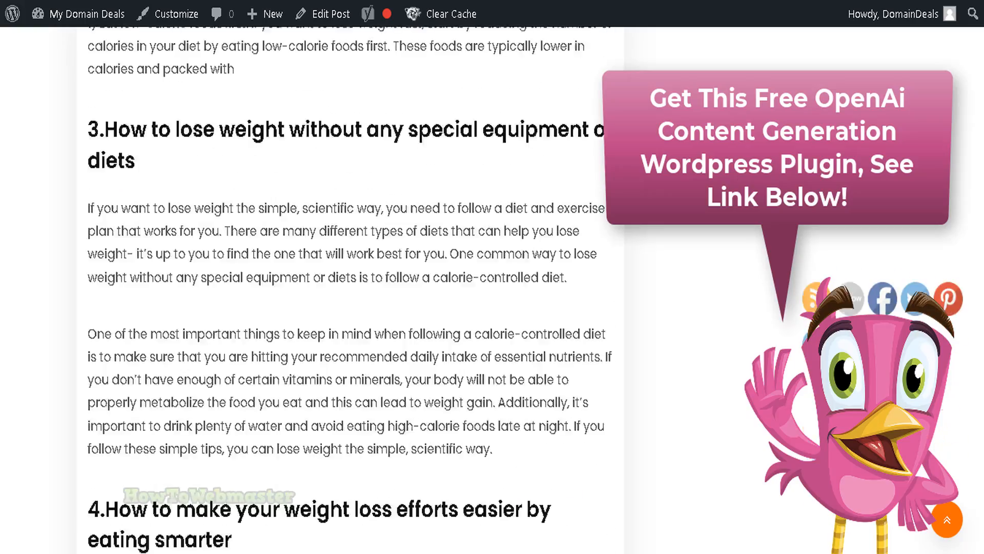
pyautogui.scroll(-3)
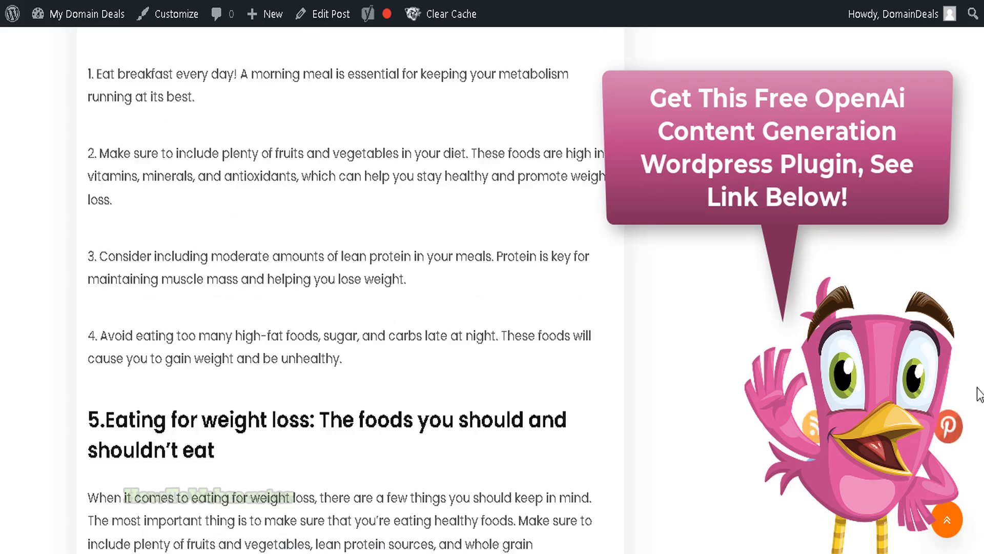
pyautogui.scroll(-3)
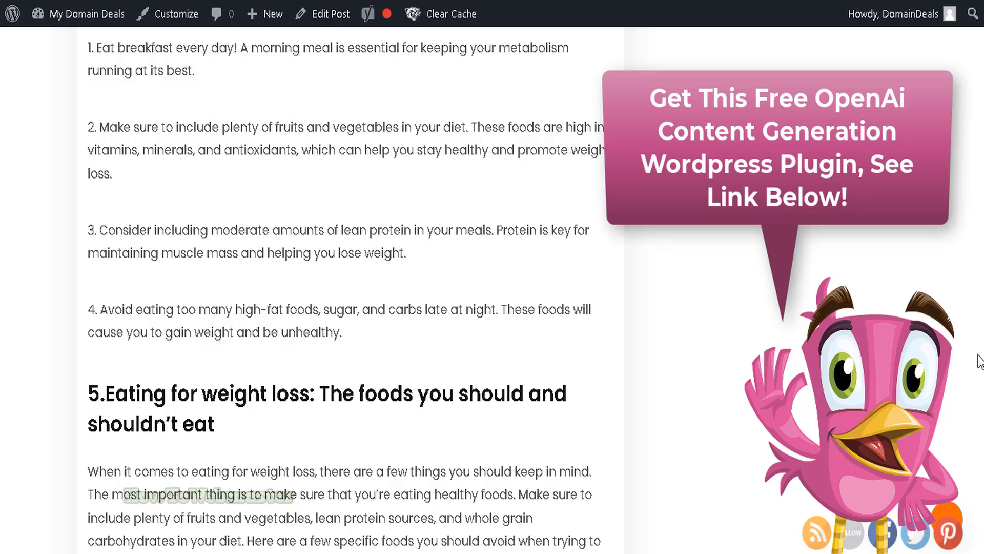
pyautogui.scroll(-3)
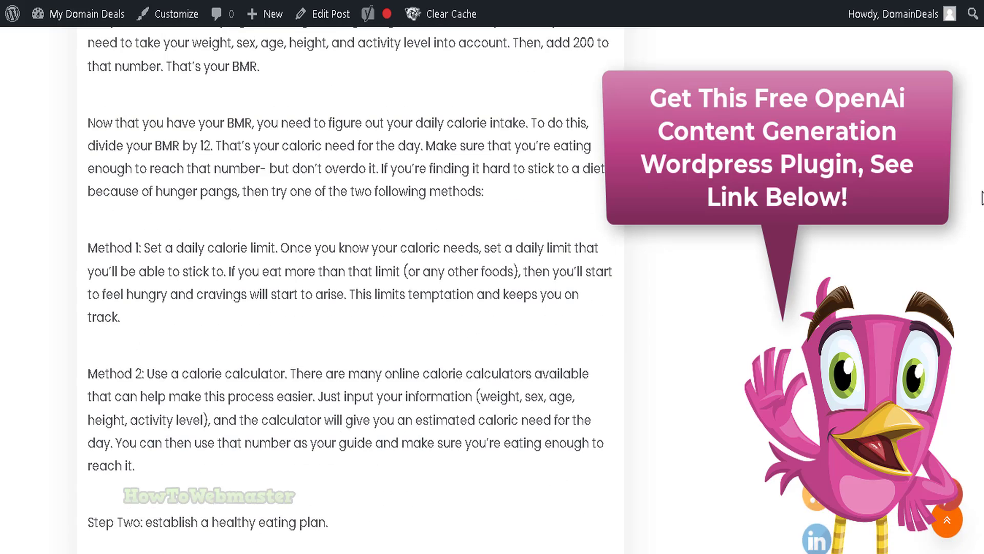